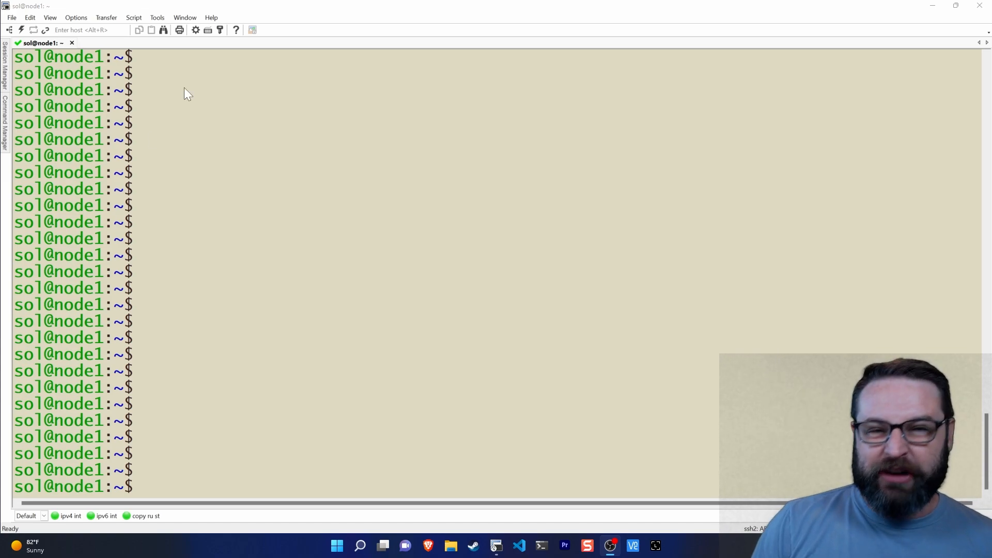
mouse_move(370, 184)
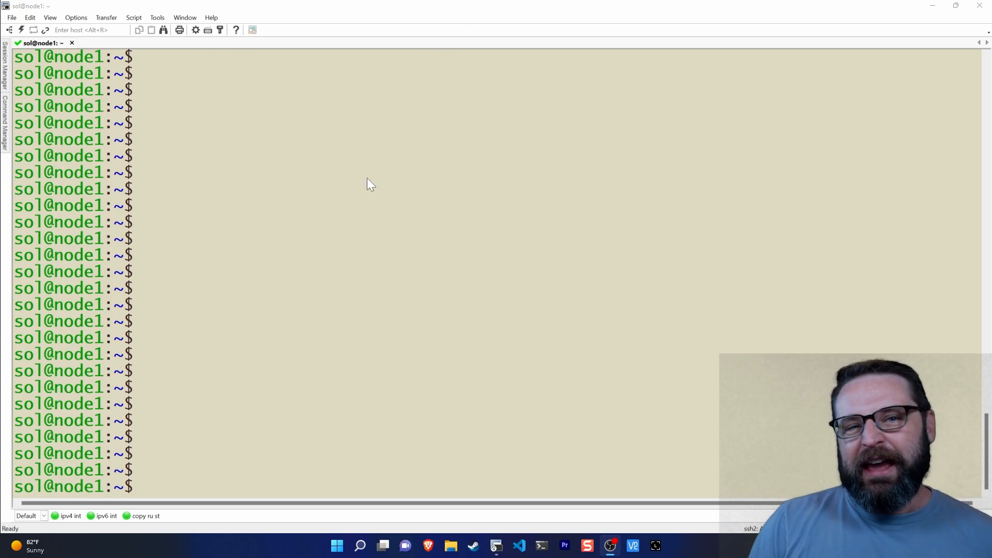
mouse_move(346, 196)
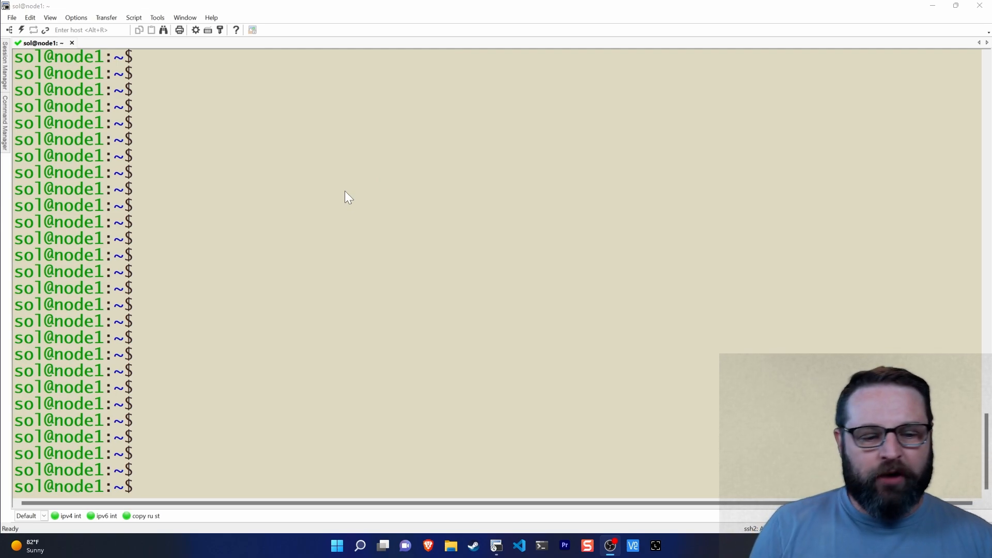
mouse_move(554, 425)
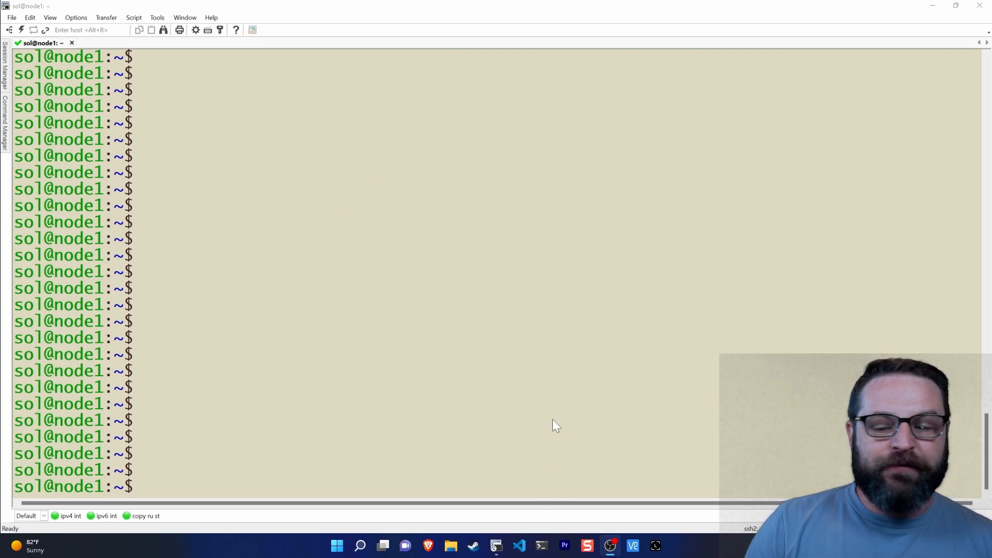
- Run sudo tail -f ~/solana-validator.log | grep "voting" to follow the voting-filtered validator log
type("sudo tail -f ~/solana-validator.log | grep \"voting\"")
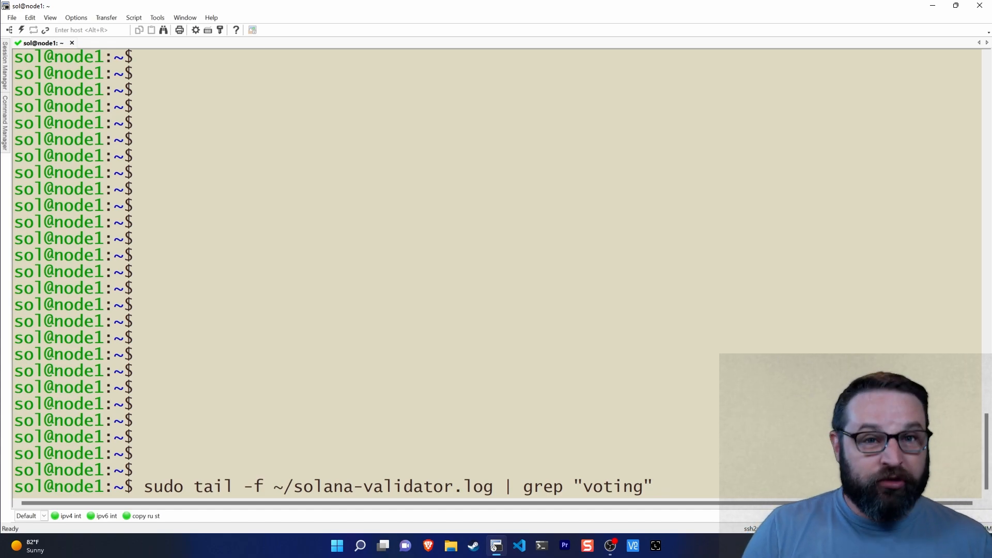
key("Return")
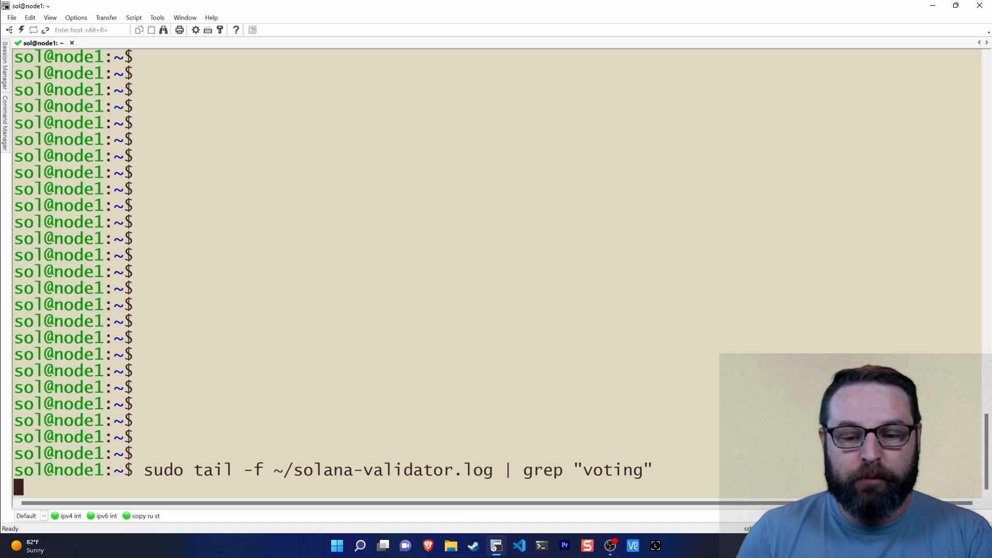
- Follow the streaming replay_stage voting entries, scrolling to keep the newest vote slot numbers in view
key("Return")
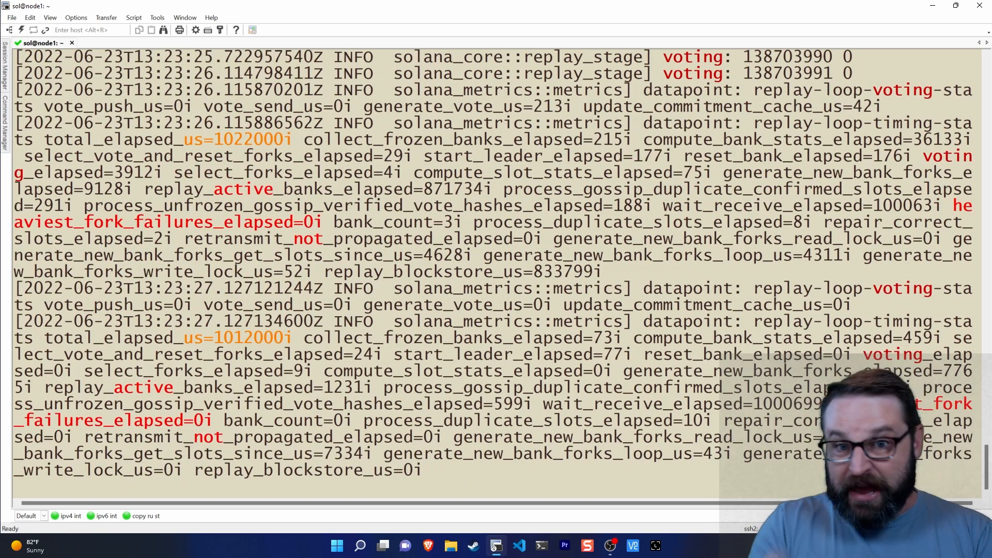
scroll("down", 3)
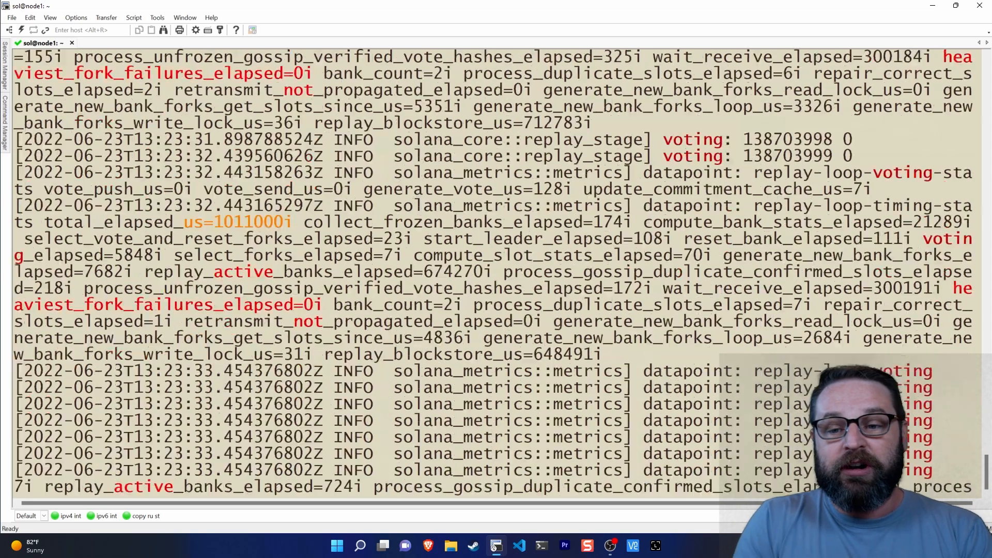
scroll("down", 3)
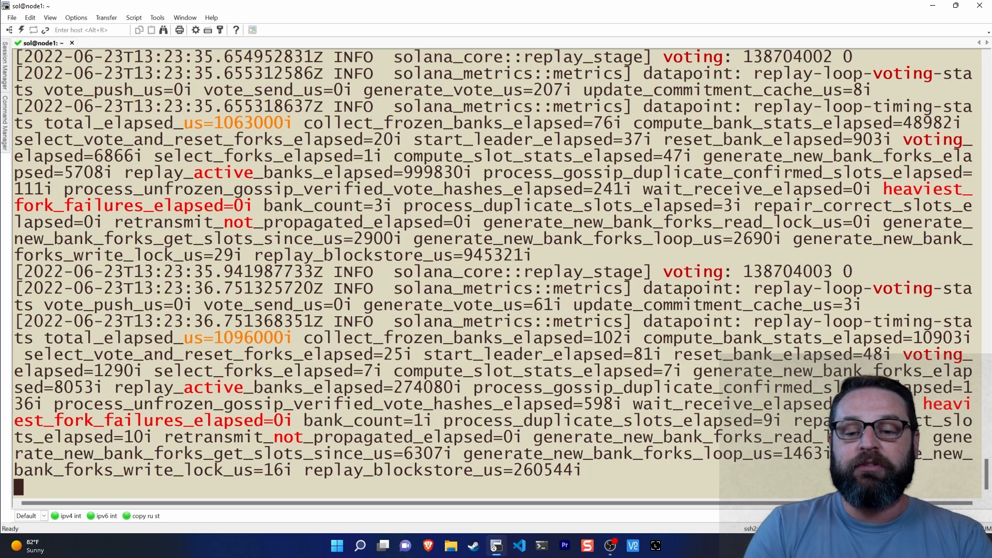
scroll("down", 3)
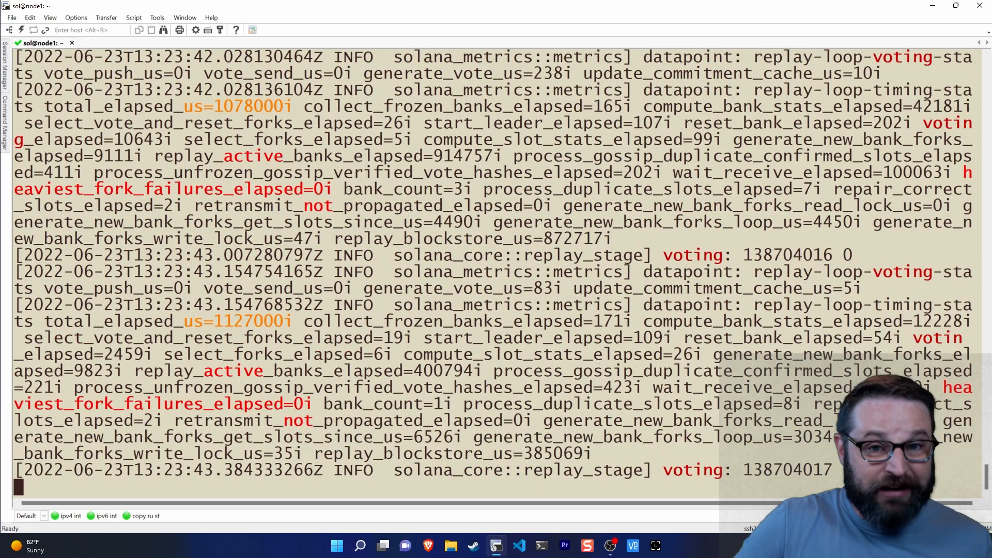
scroll("down", 3)
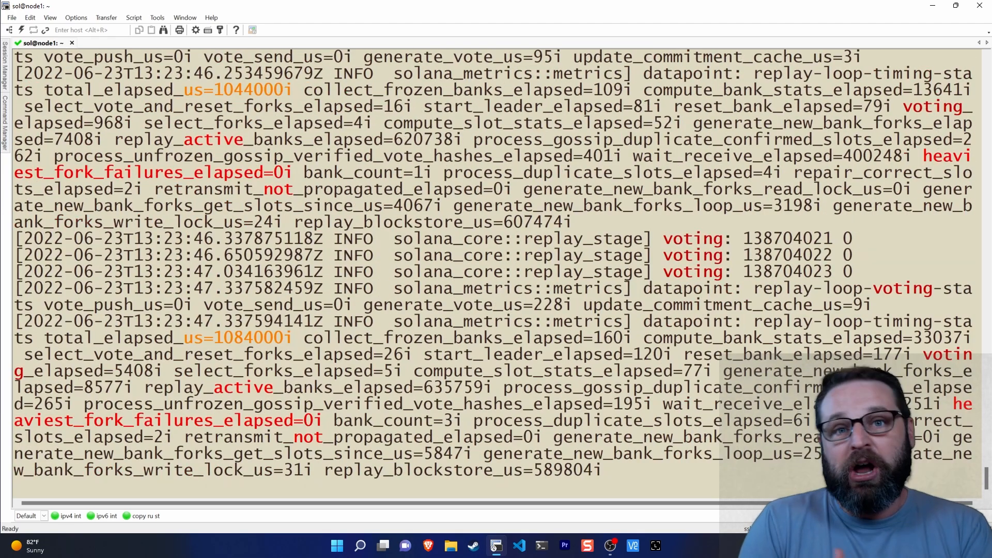
scroll("down", 3)
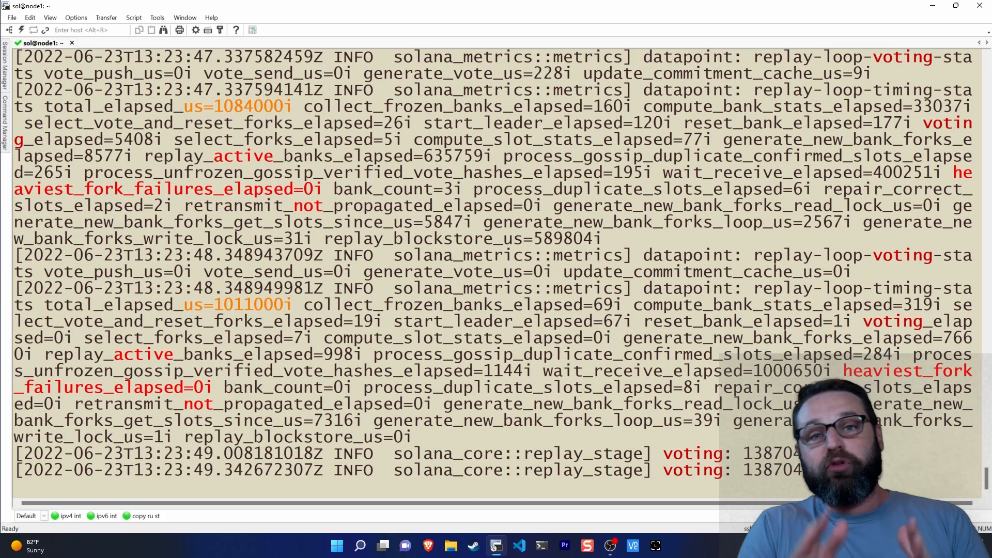
scroll("down", 3)
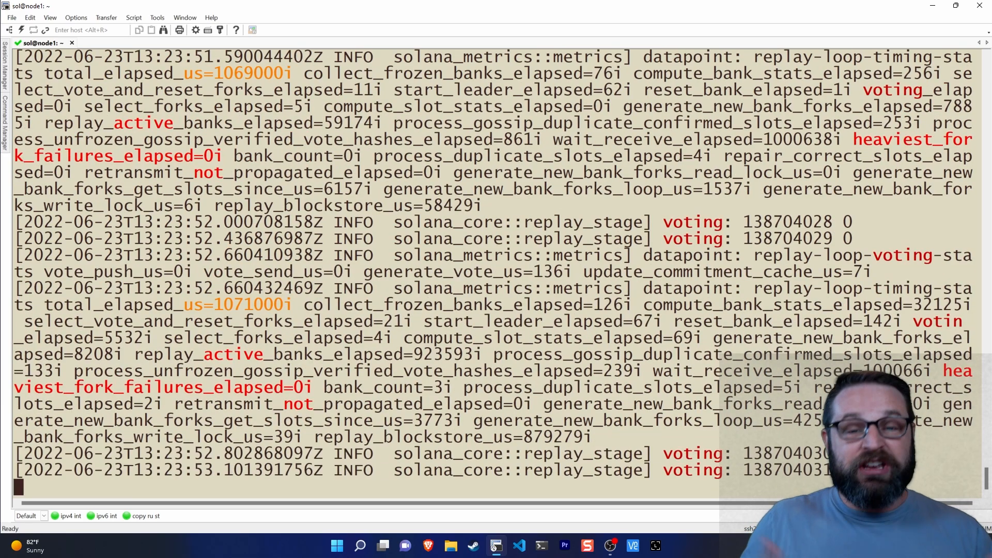
scroll("down", 3)
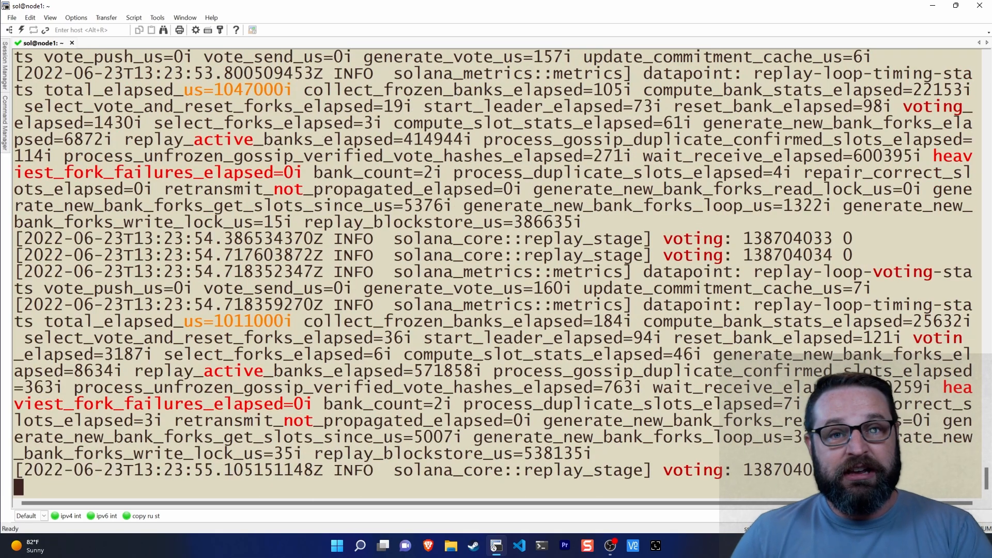
scroll("down", 3)
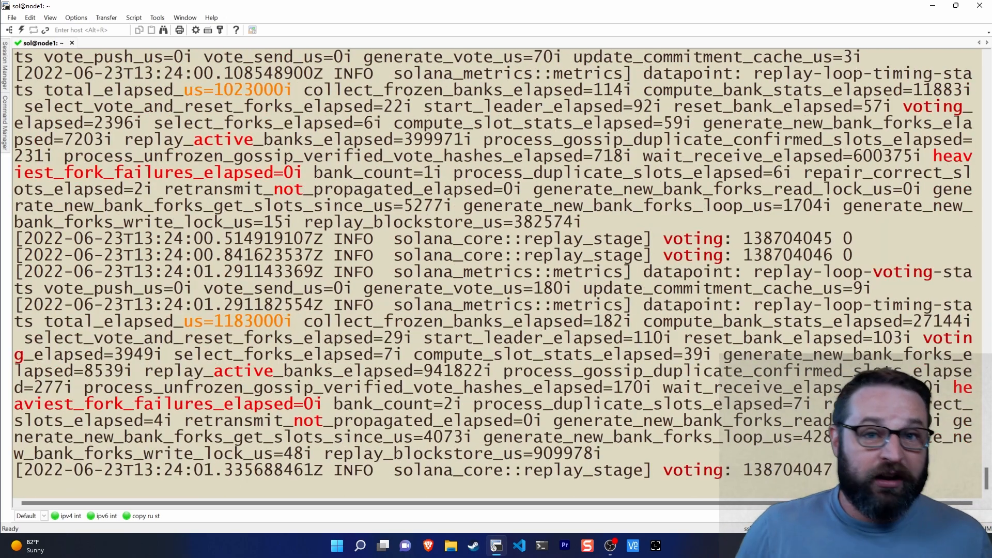
scroll("down", 3)
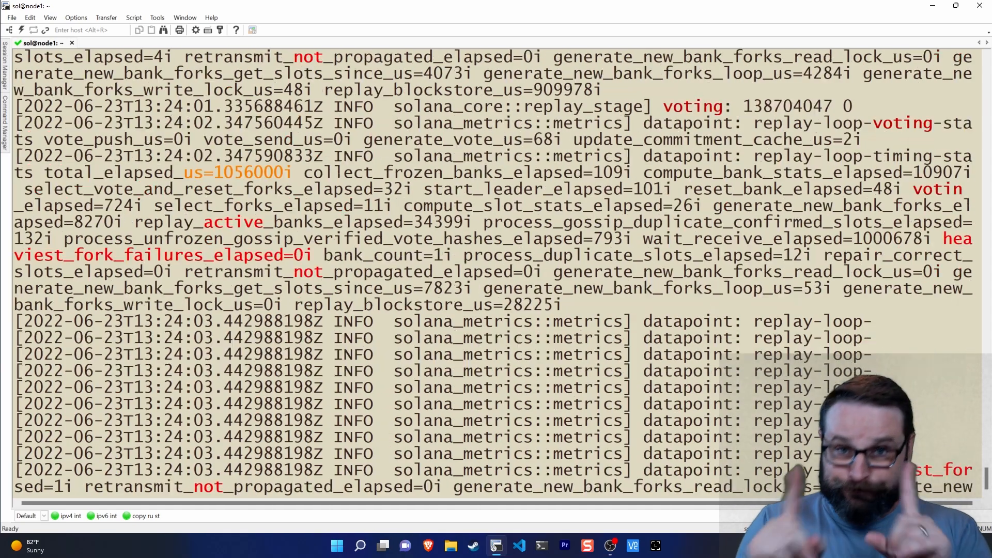
scroll("down", 3)
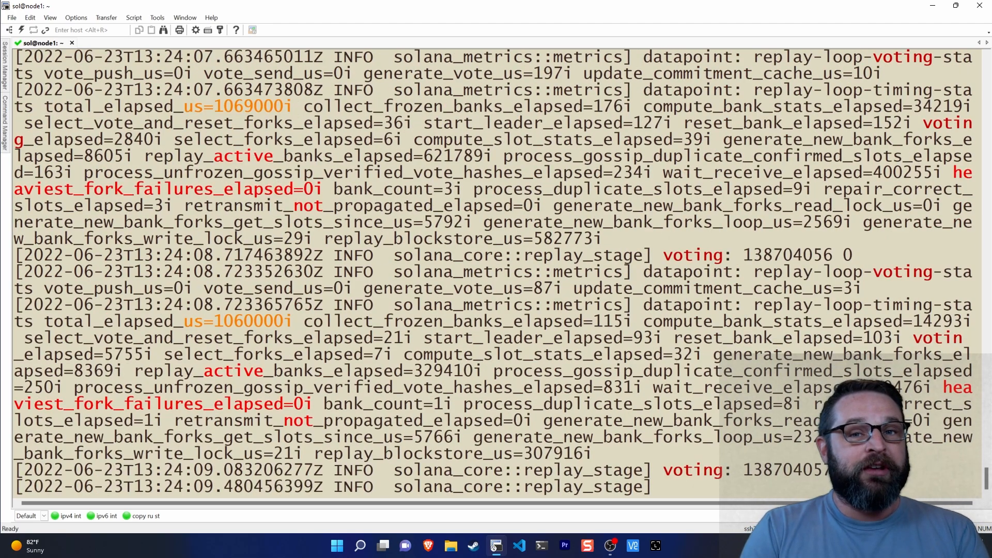
scroll("down", 3)
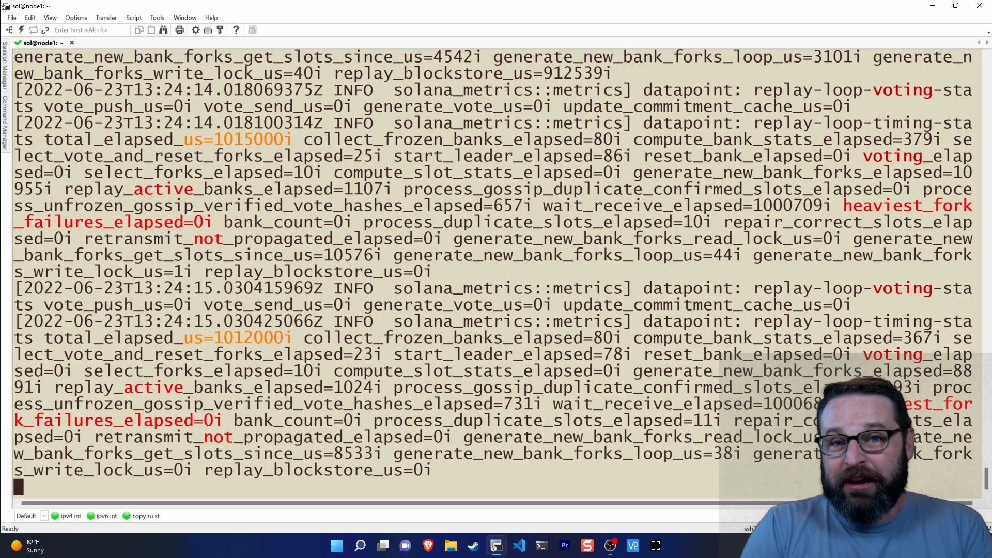
scroll("down", 3)
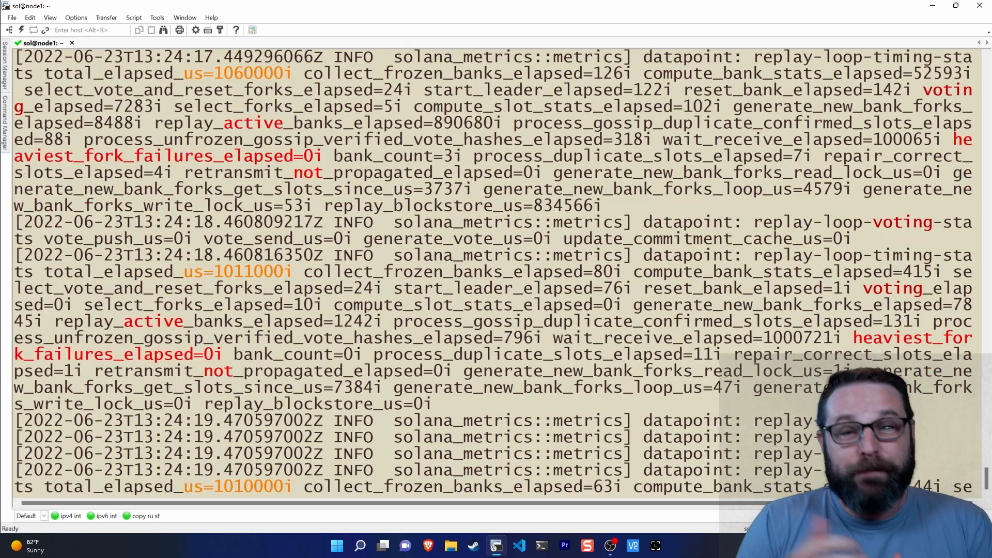
scroll("down", 3)
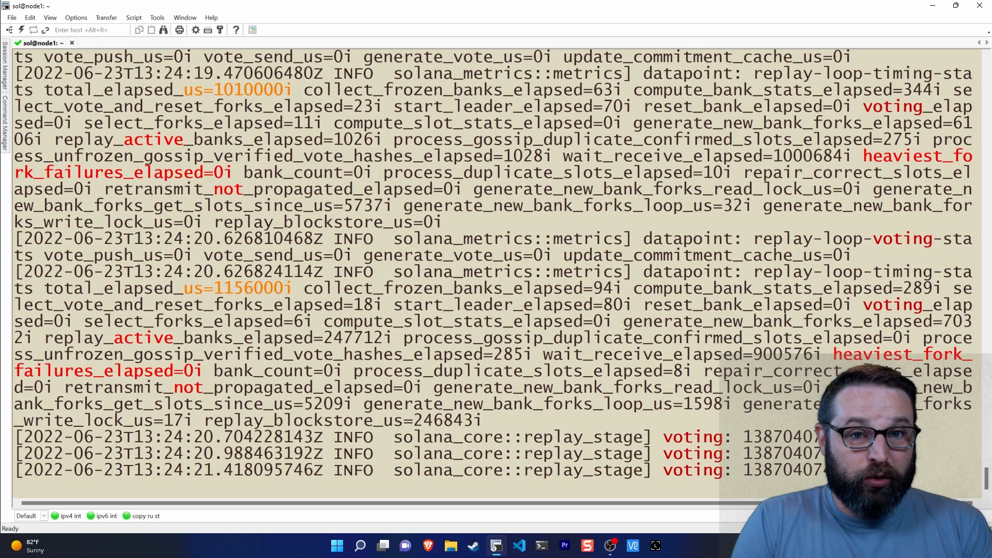
scroll("down", 3)
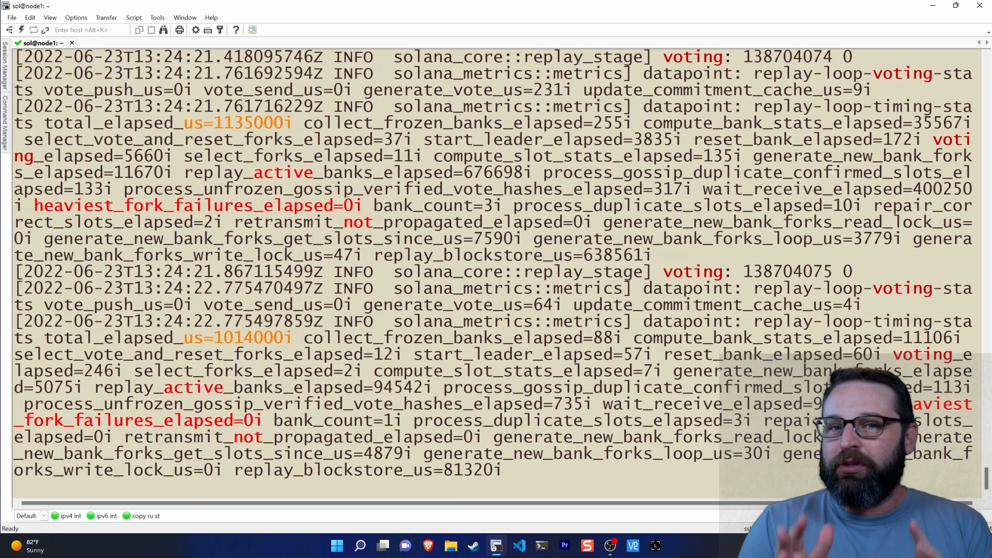
scroll("down", 3)
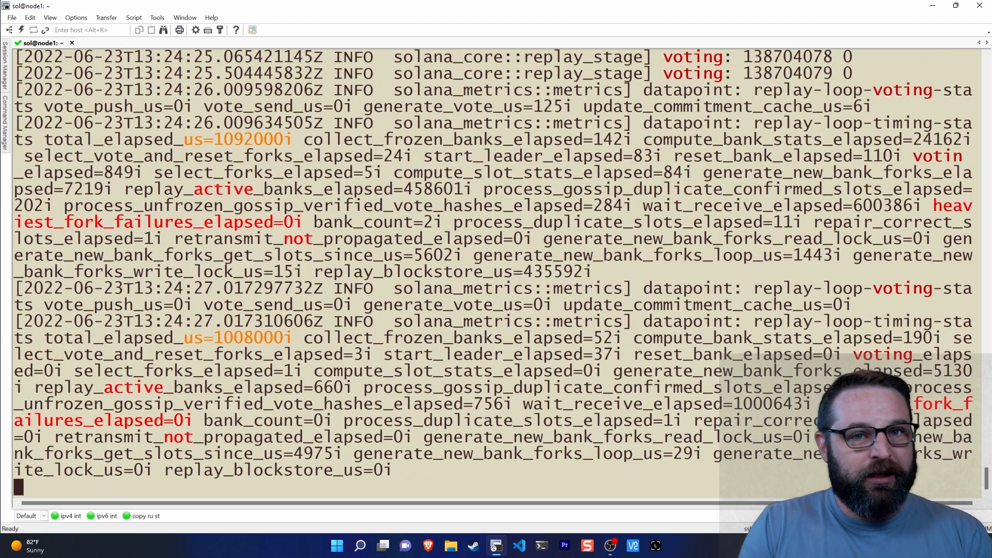
scroll("down", 3)
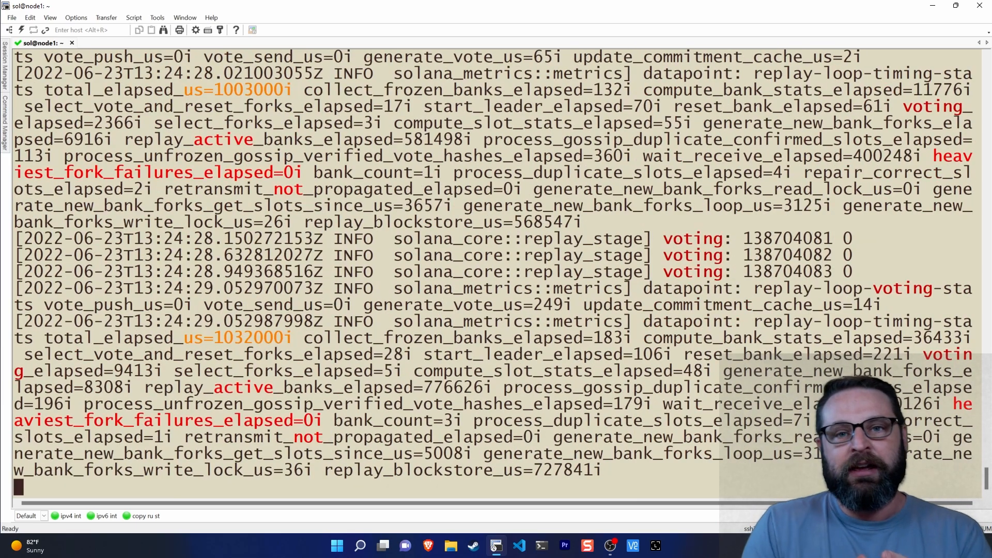
scroll("down", 3)
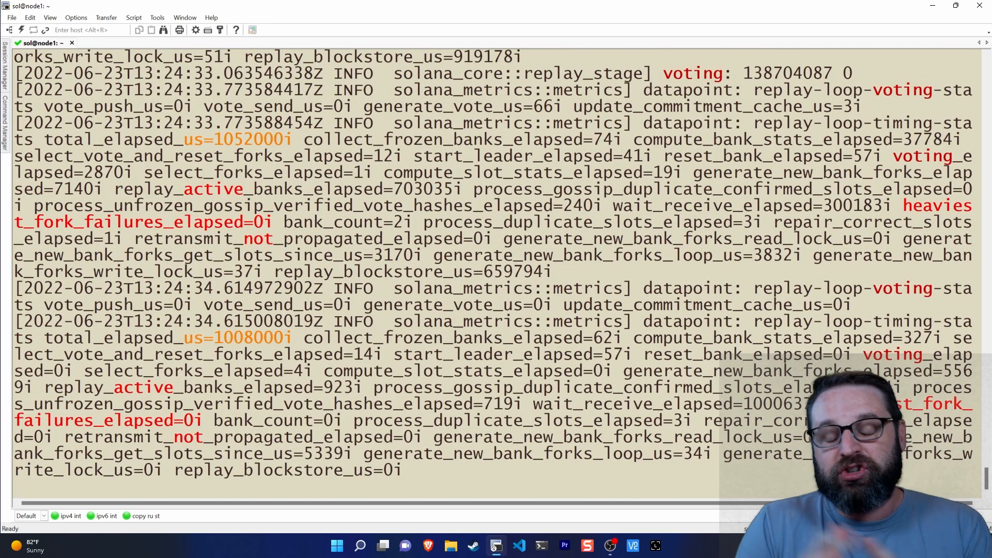
scroll("down", 3)
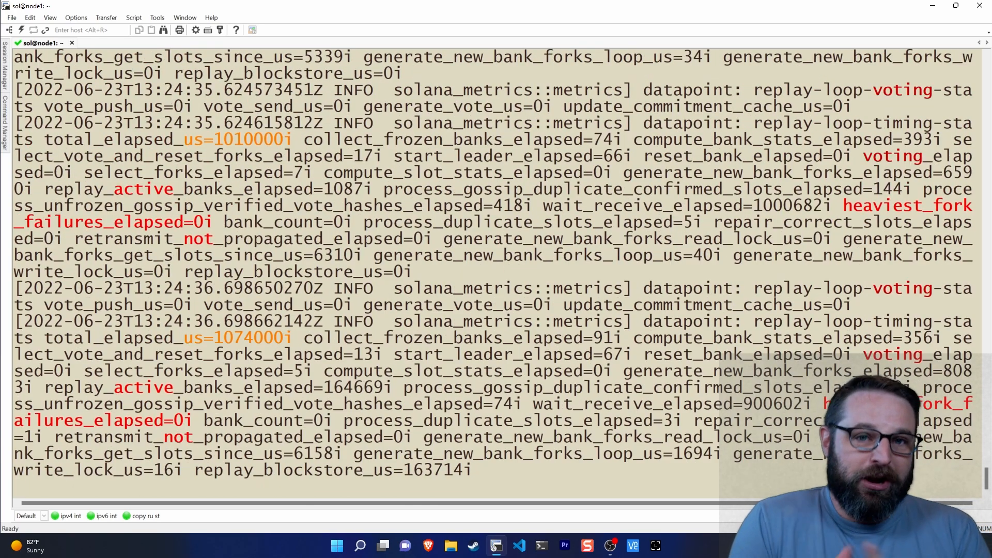
scroll("down", 3)
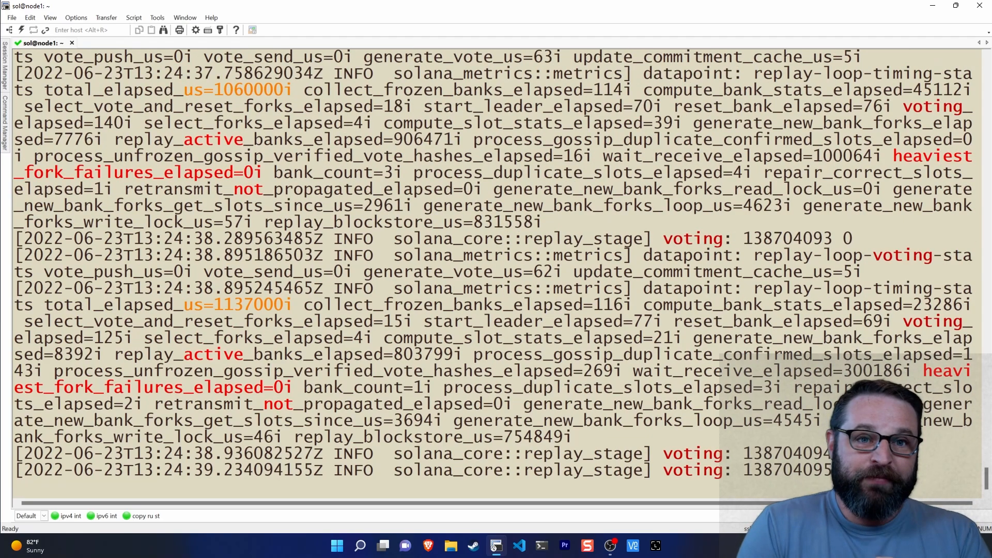
scroll("down", 3)
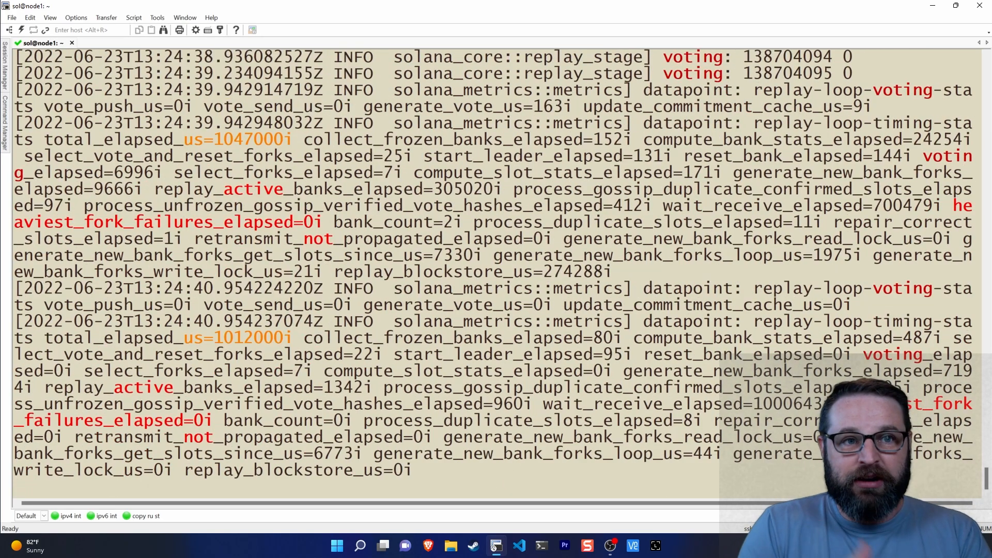
scroll("down", 3)
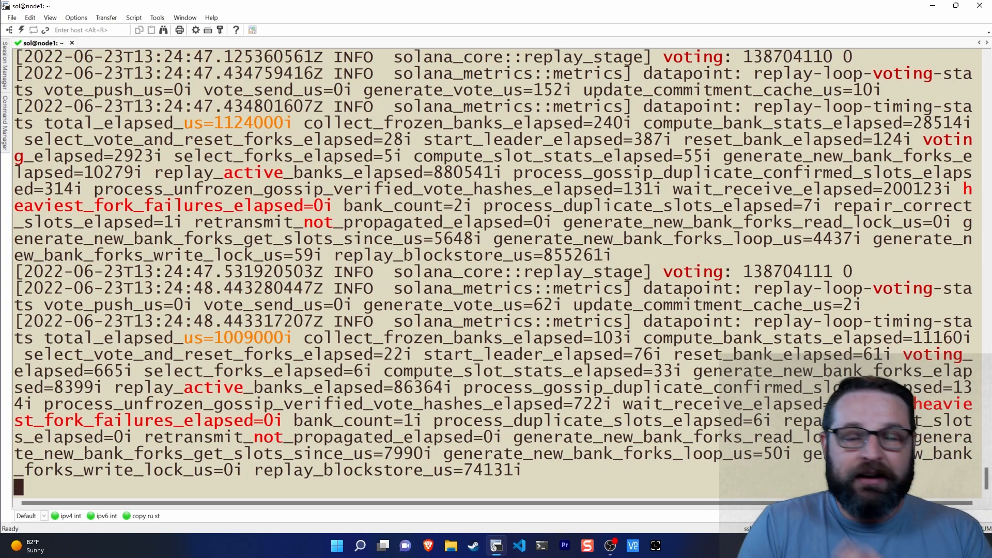
scroll("down", 3)
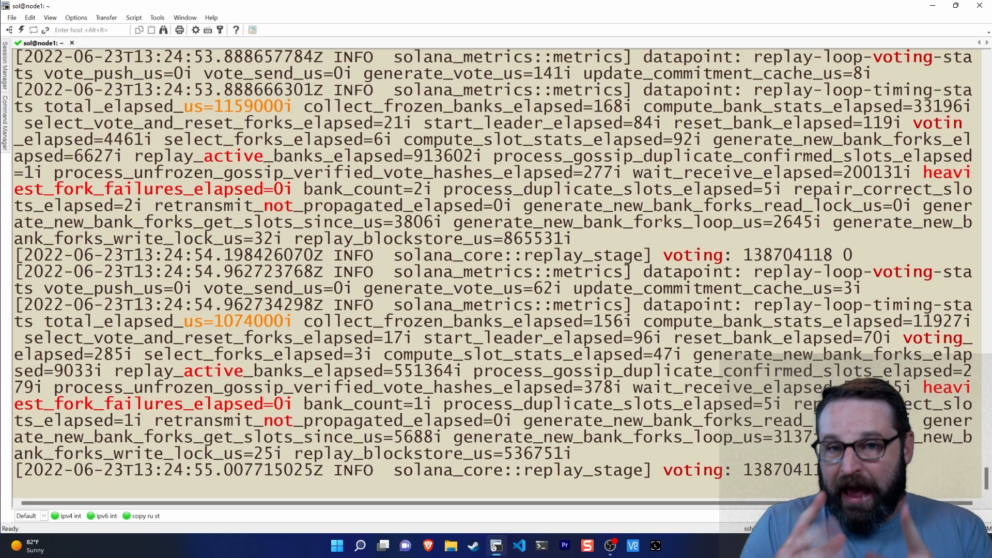
scroll("down", 3)
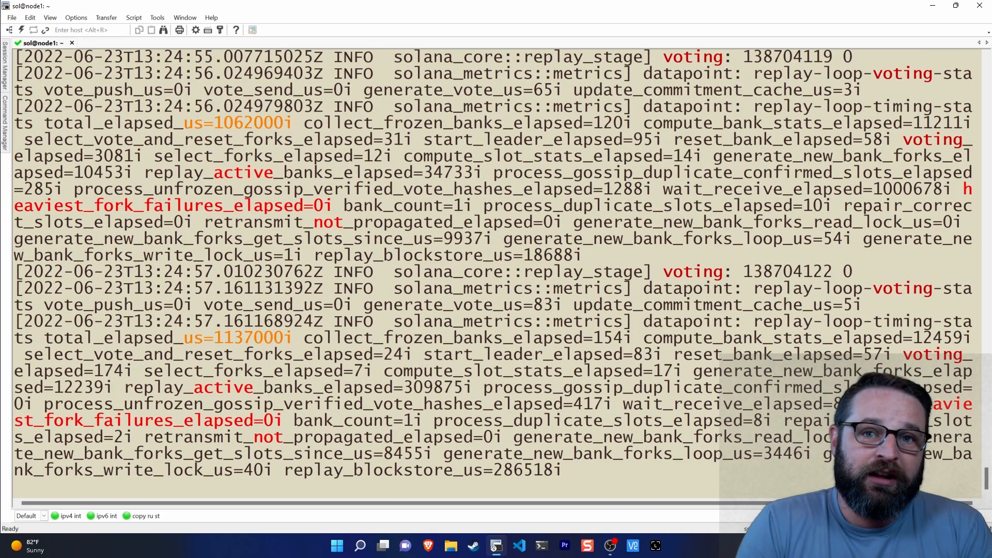
scroll("down", 3)
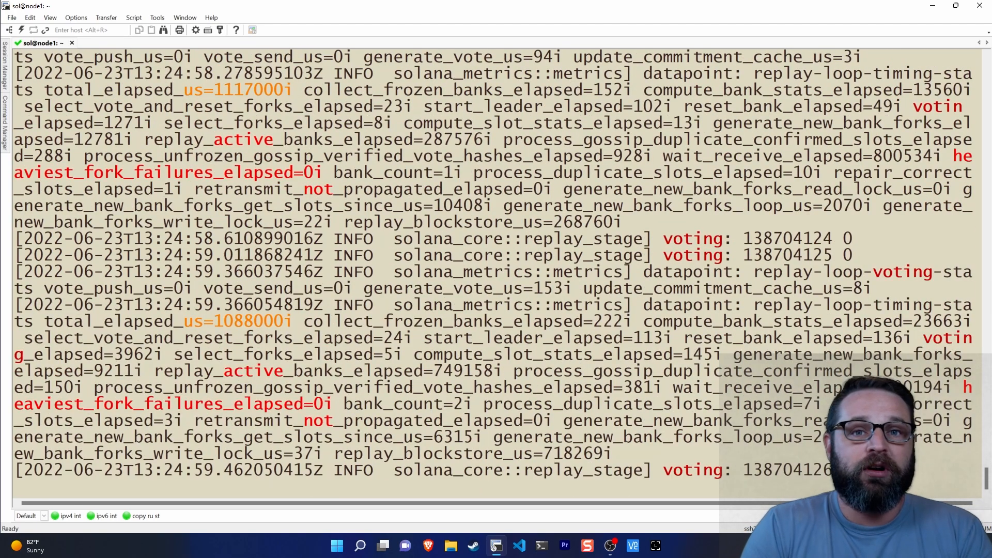
scroll("down", 3)
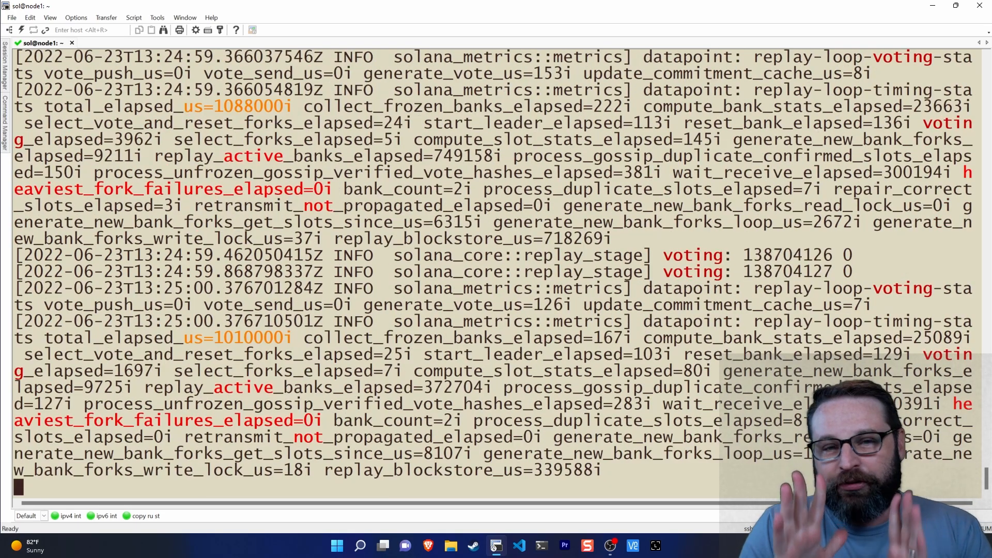